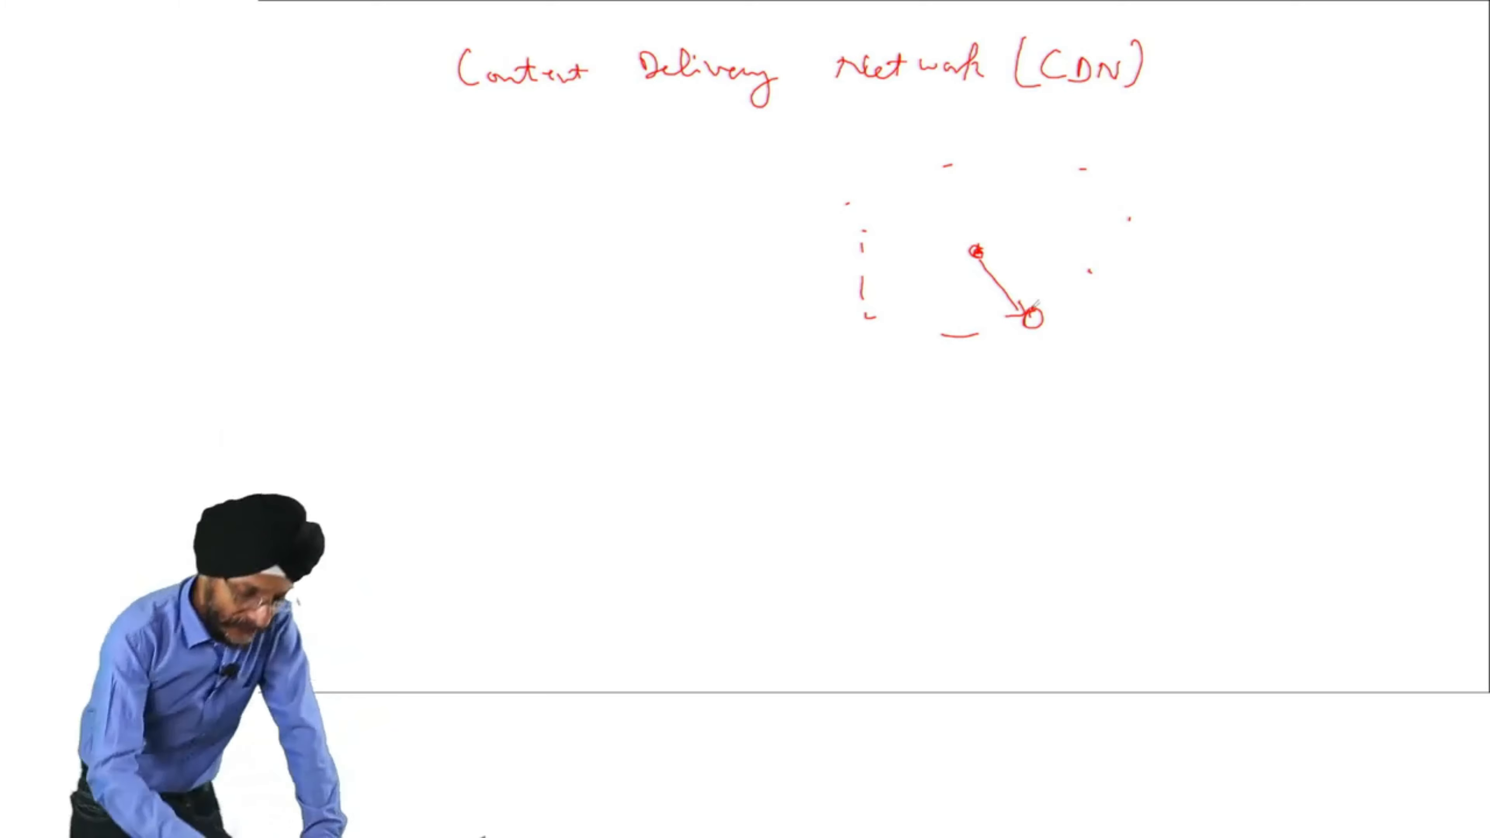
Underline the red 'Content Delivery Network (CDN)' heading with one long horizontal red stroke
drag(465, 105, 1055, 95)
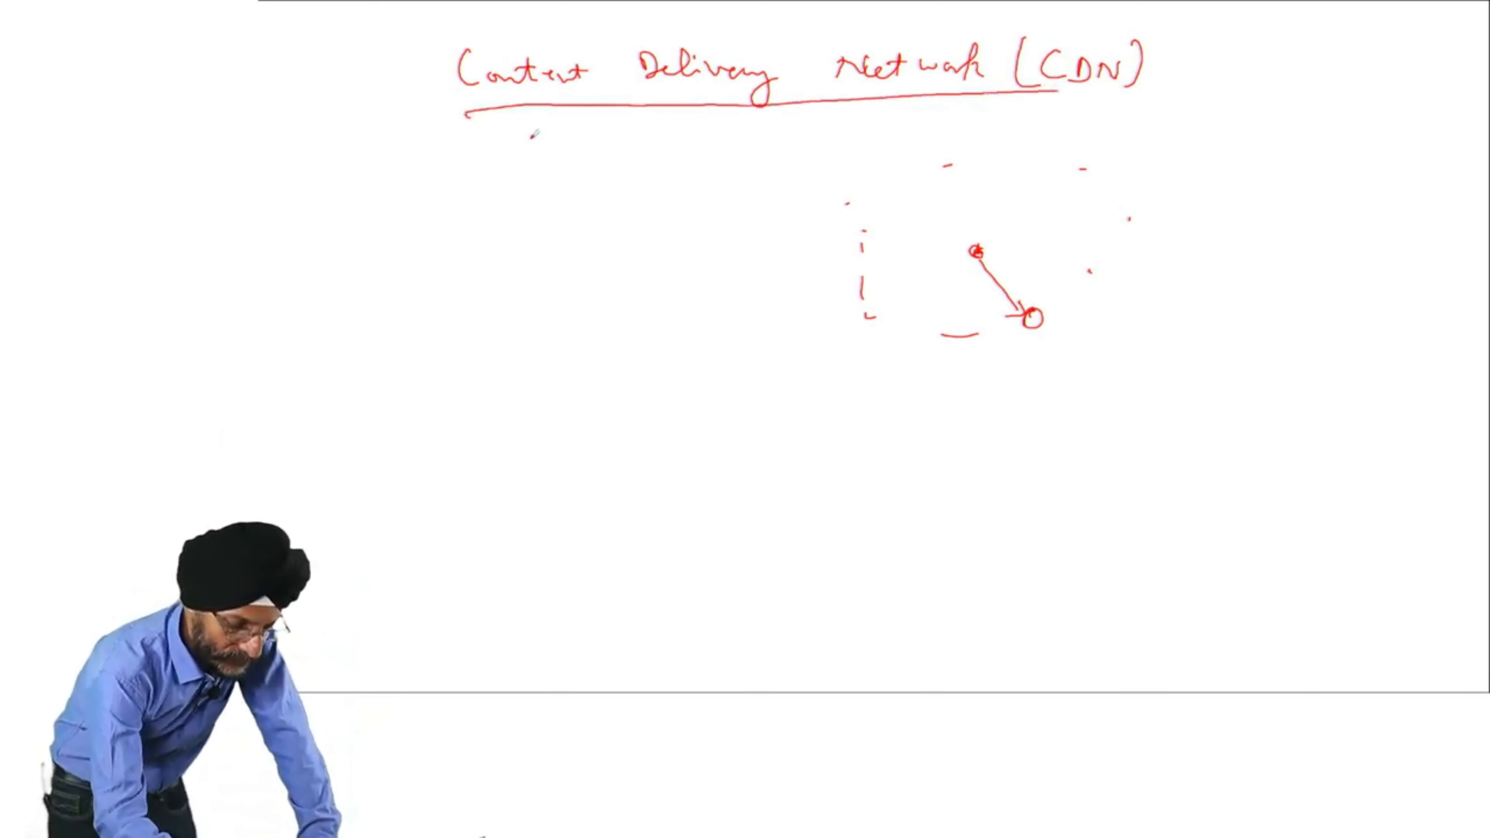